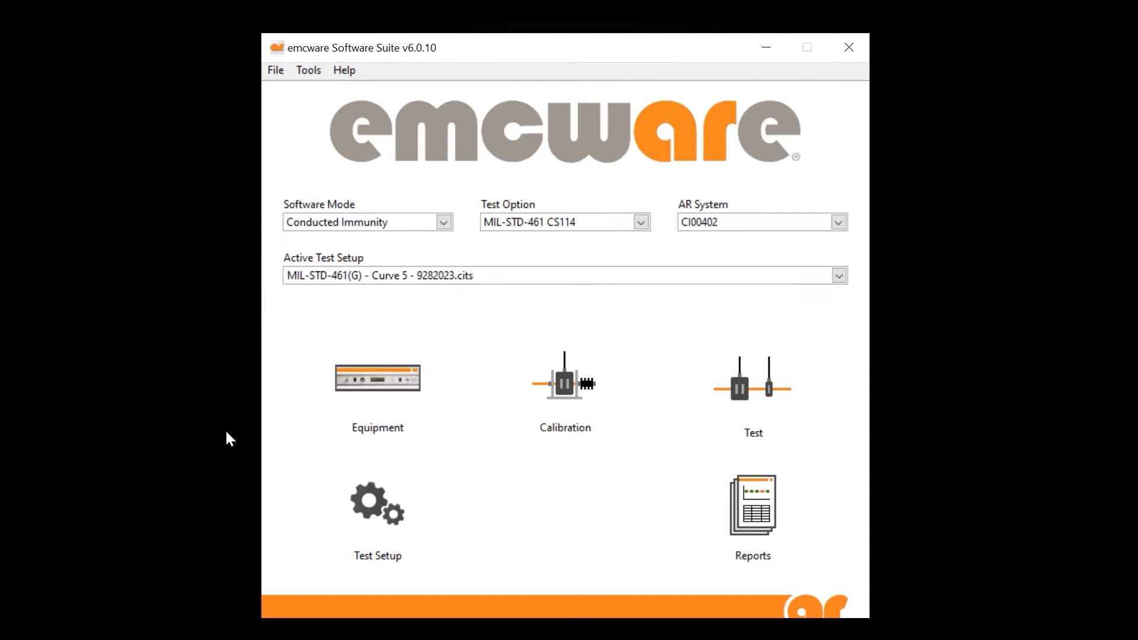
# Open the Equipment list for the CI00402 Conducted Immunity CS114 system
pyautogui.click(377, 378)
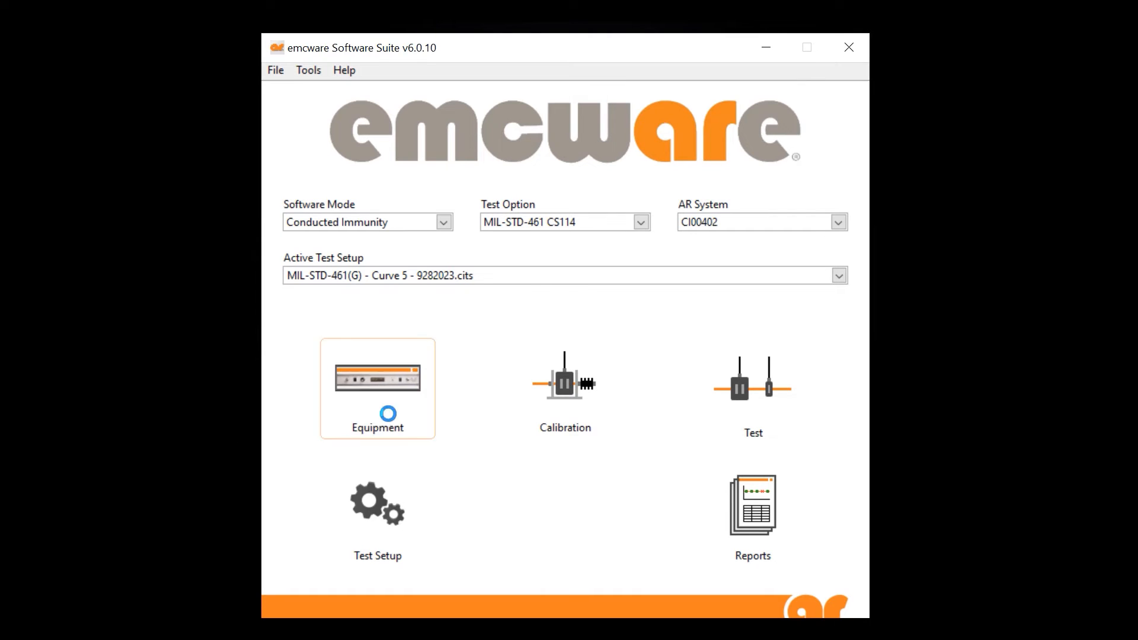
# Bring up the Equipment List Manager showing internal and external equipment for CI00402
pyautogui.click(377, 388)
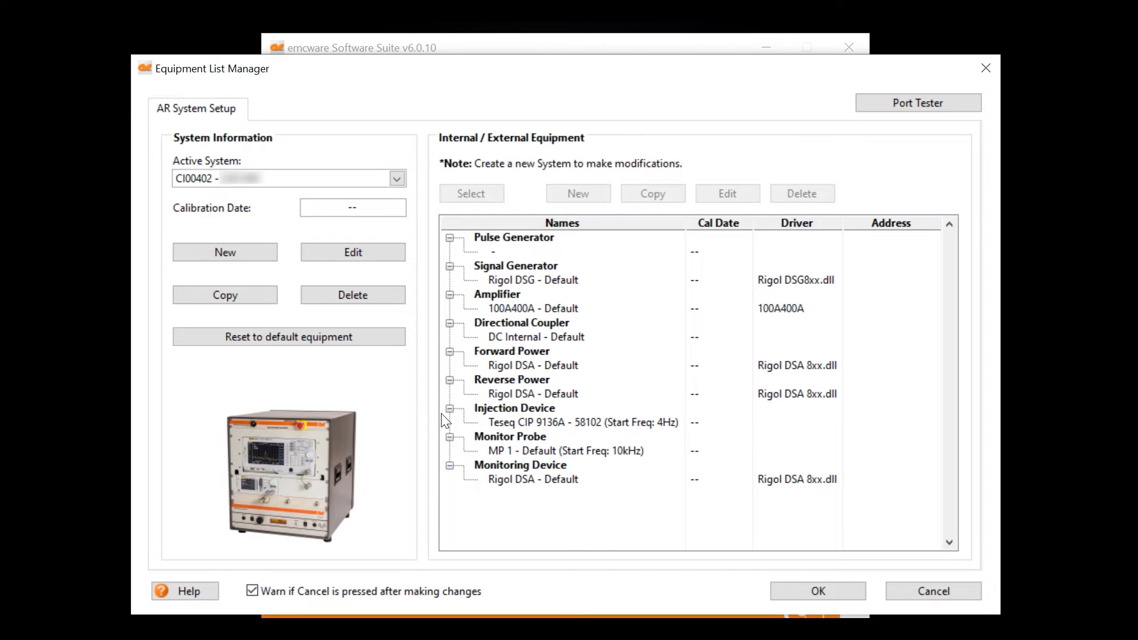
pyautogui.moveTo(510, 427)
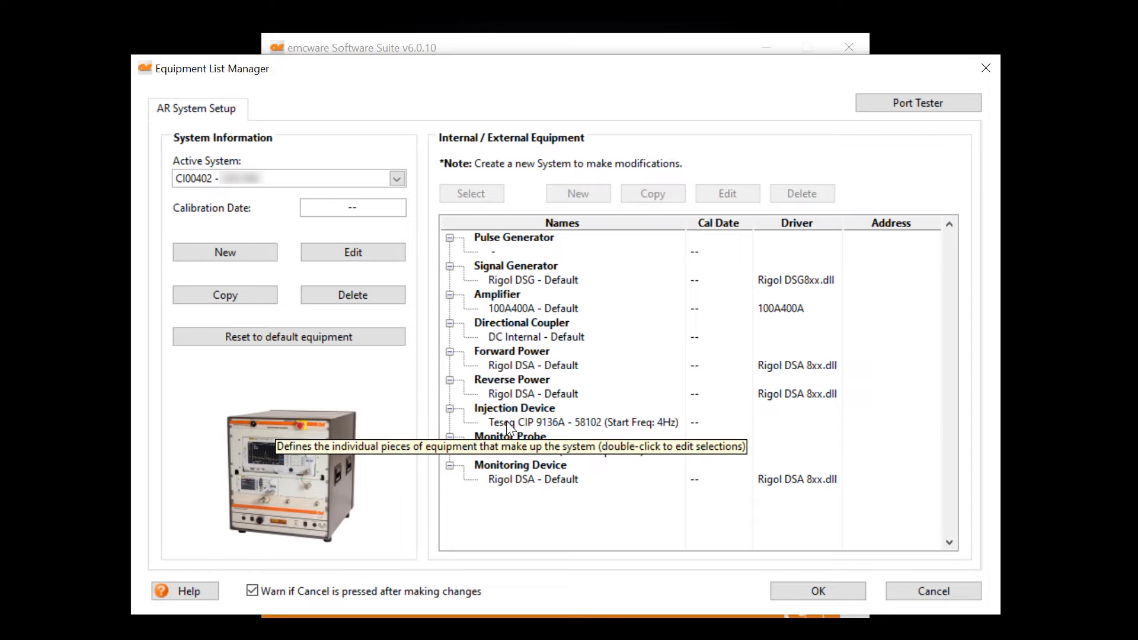
pyautogui.doubleClick(575, 423)
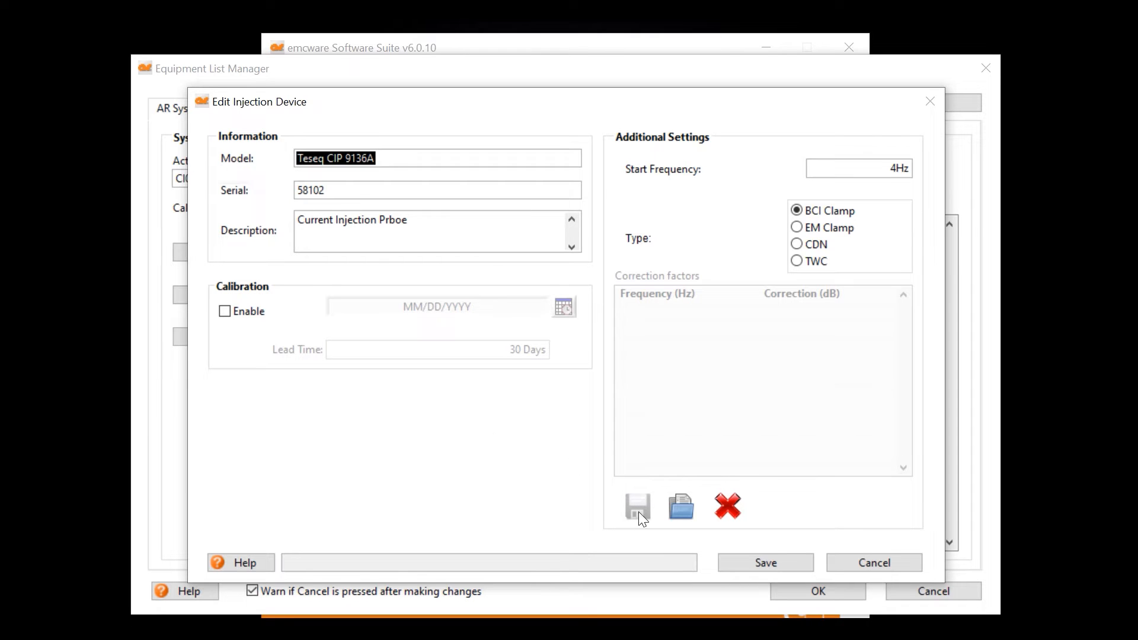
pyautogui.click(763, 563)
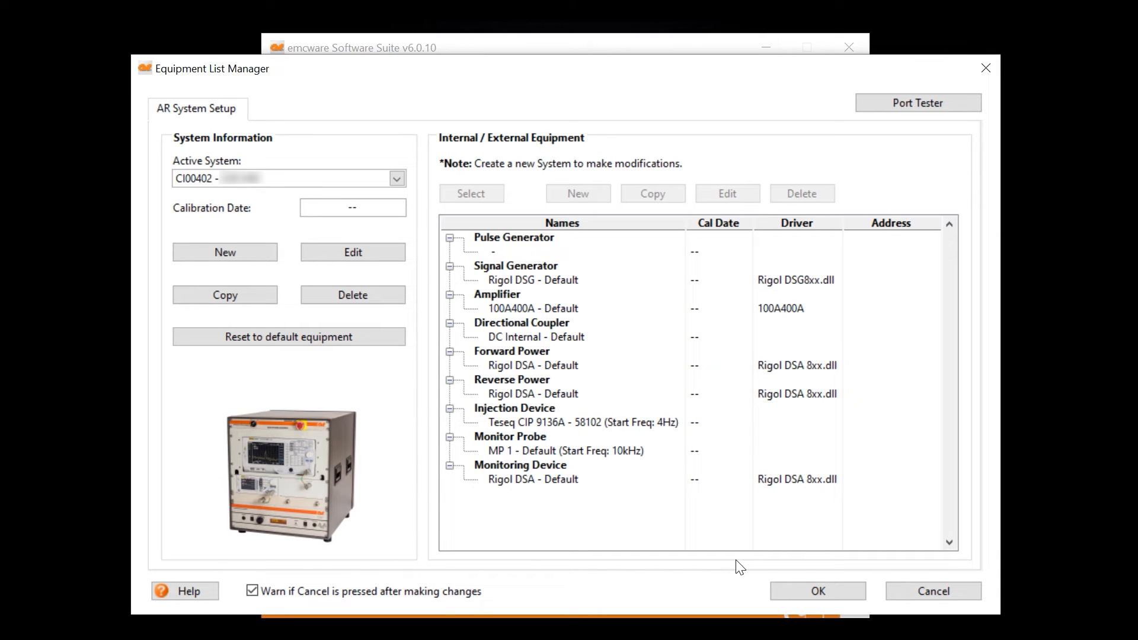
pyautogui.moveTo(789, 580)
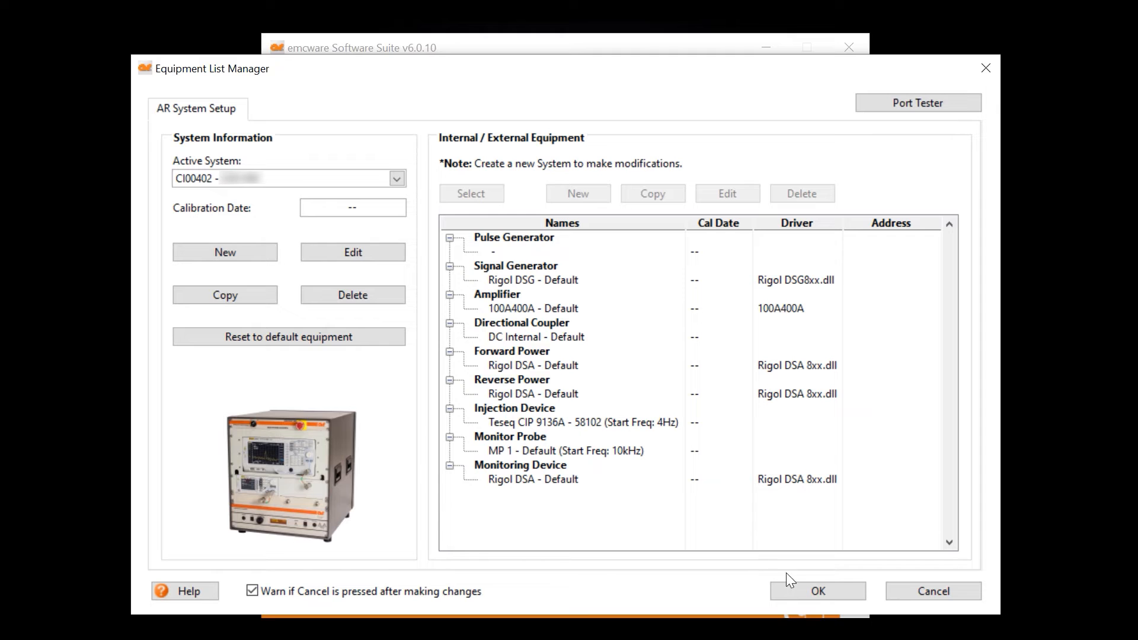
# Accept the Equipment List Manager with OK to return to the main screen
pyautogui.click(816, 590)
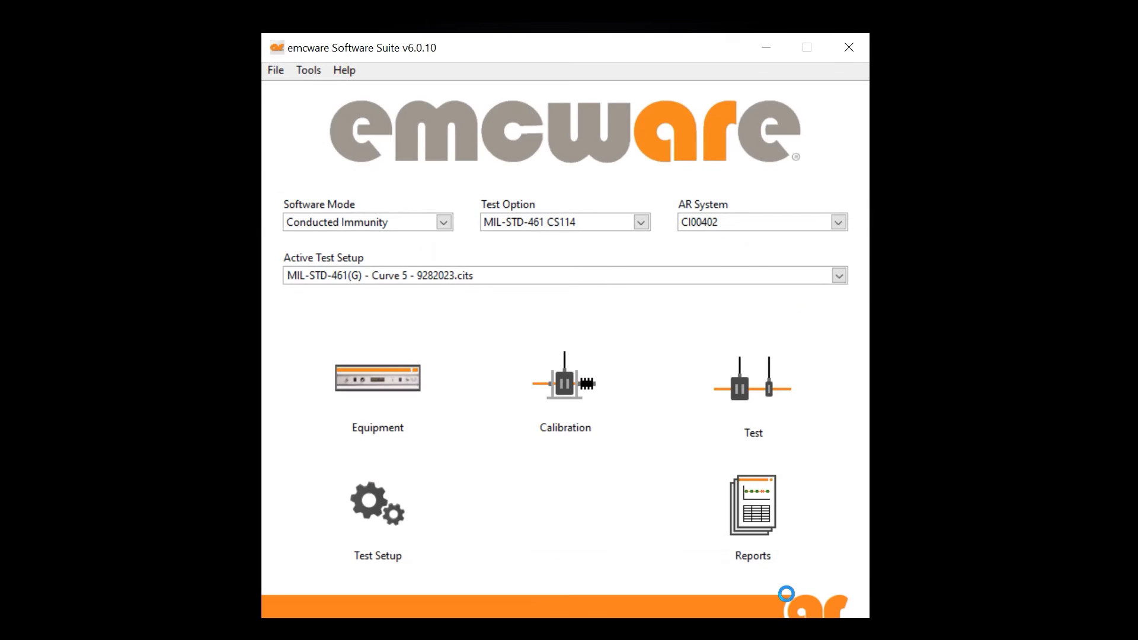
pyautogui.moveTo(786, 601)
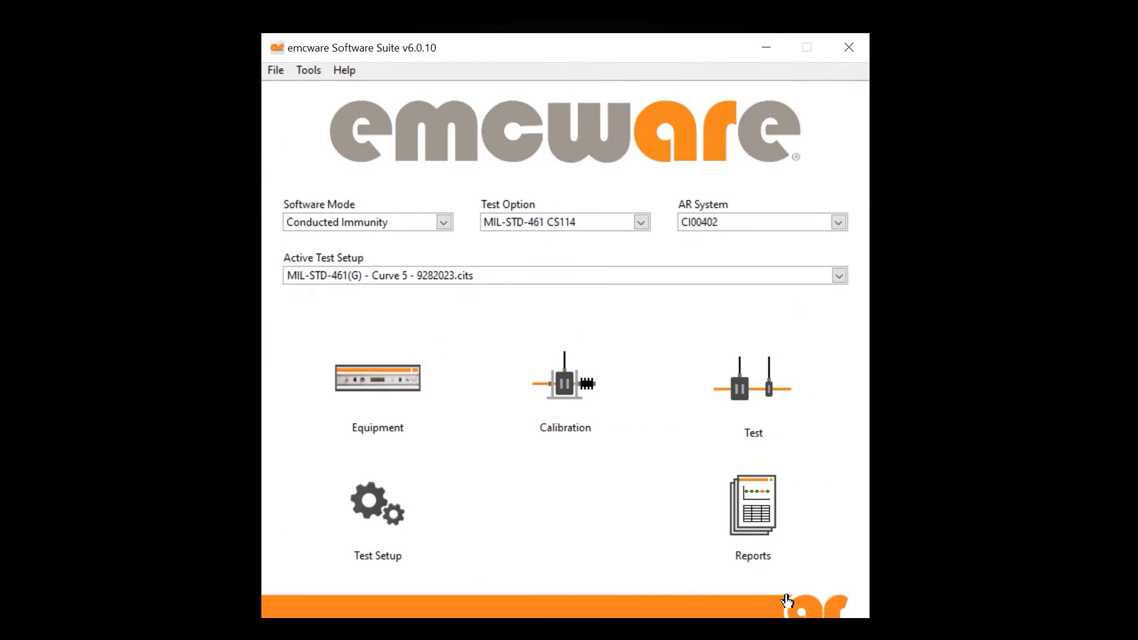
# Open the Curve 5 test setup and view its Signal Routing at 10 kHz
pyautogui.click(377, 504)
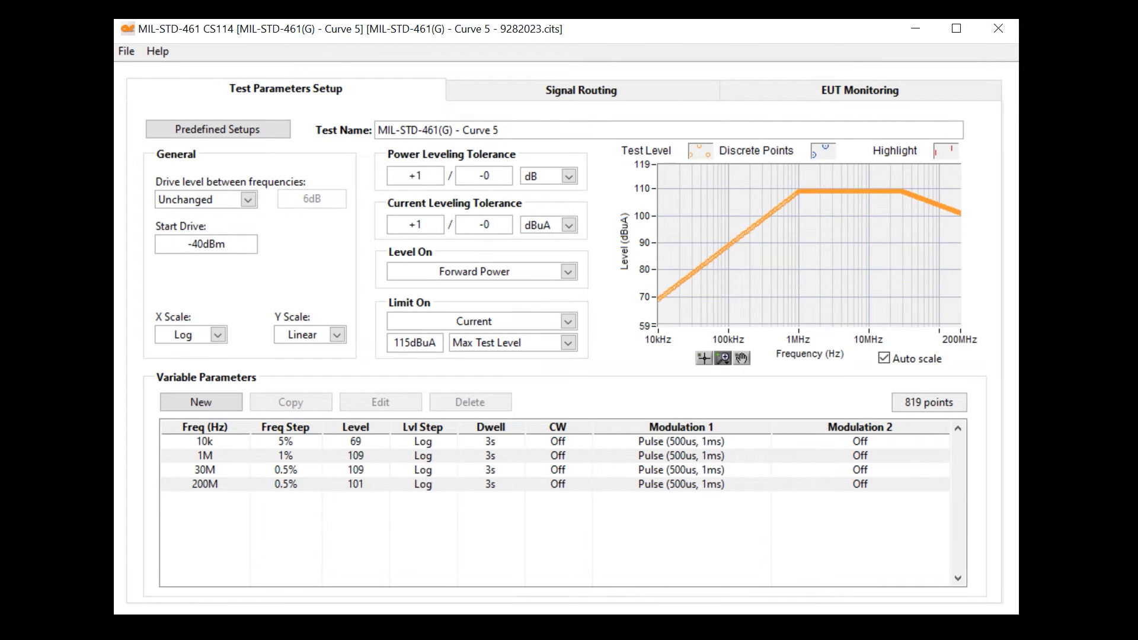
pyautogui.click(579, 89)
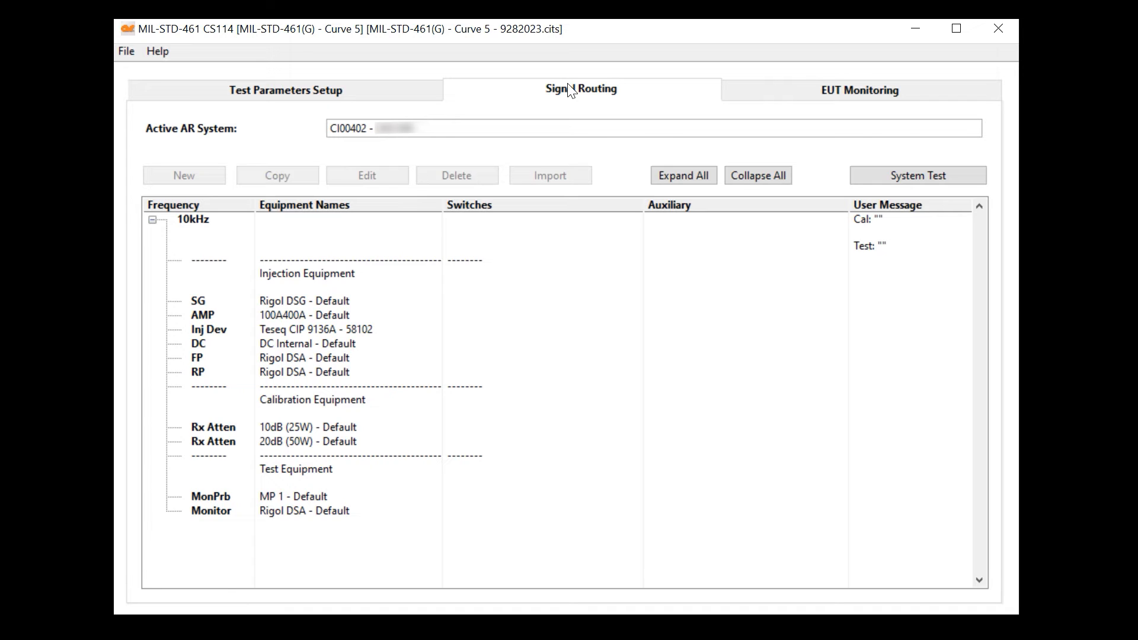
# View the EUT Monitoring tab, which has no monitoring hardware type set
pyautogui.click(860, 89)
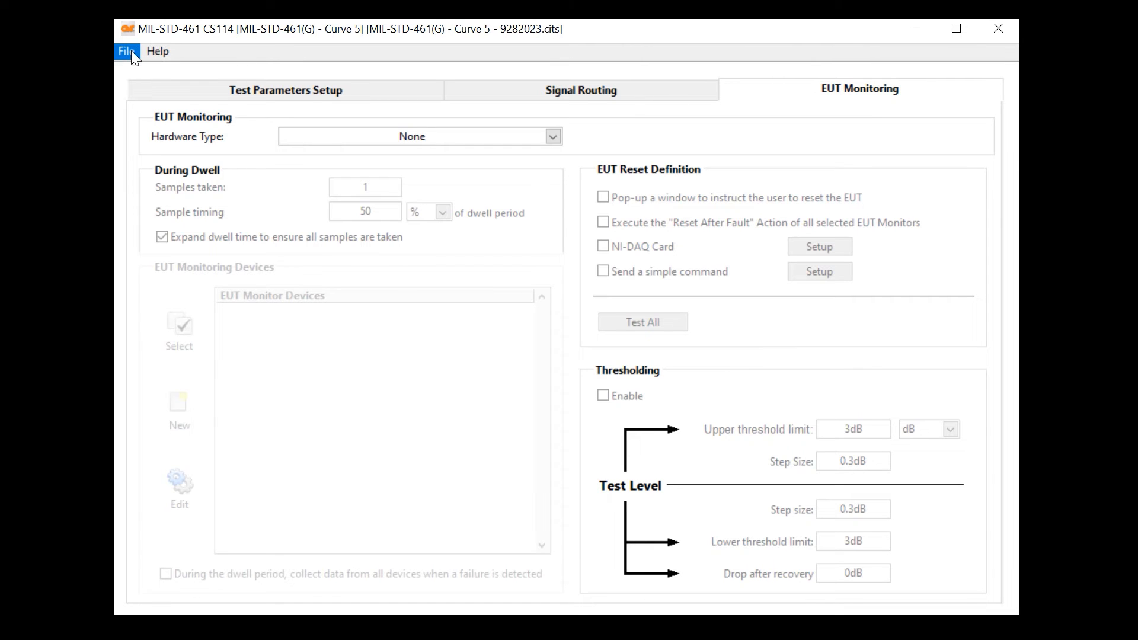
# Close the Curve 5 test setup and show the idle CS114 calibration screen
pyautogui.click(126, 51)
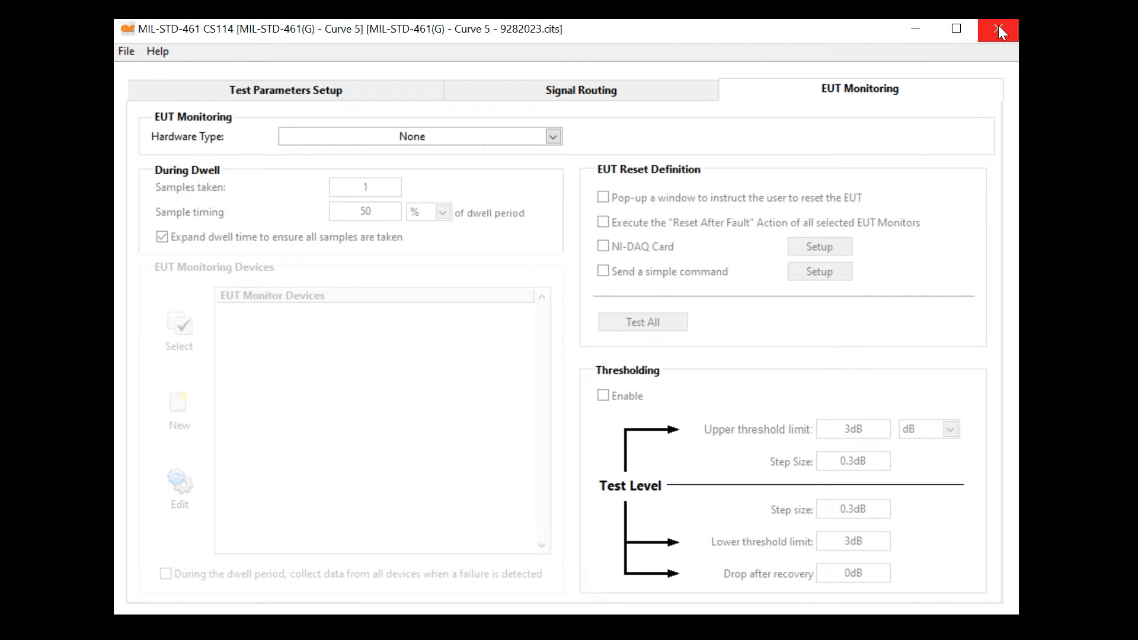
pyautogui.click(998, 29)
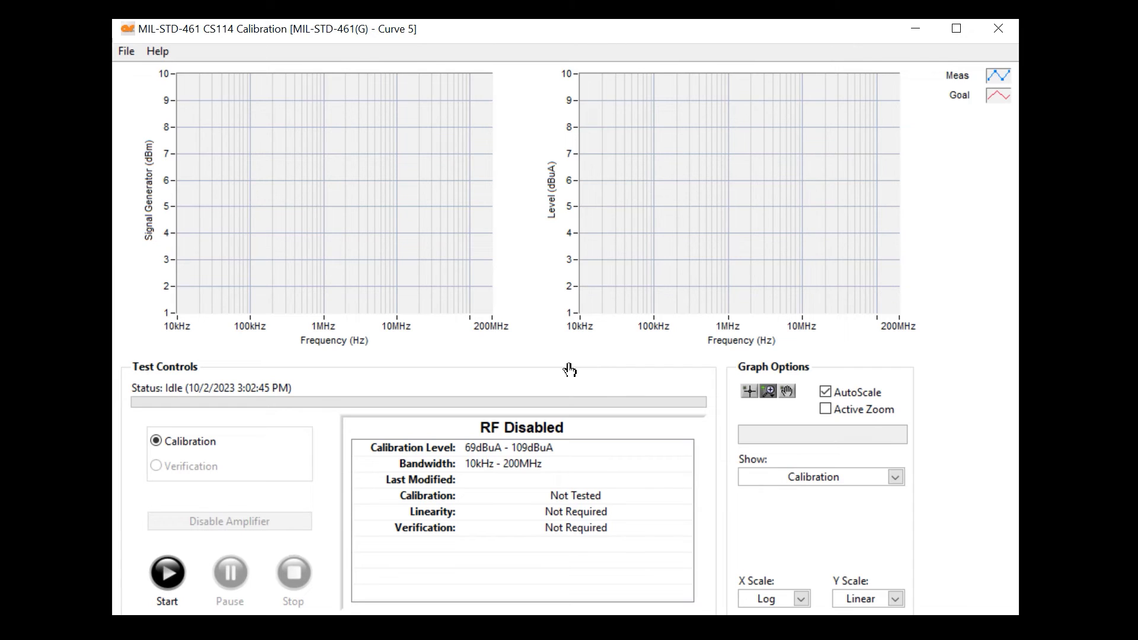
# Start a calibration run, opening Initialize Calibration for the Teseq CIP 9136A
pyautogui.click(166, 572)
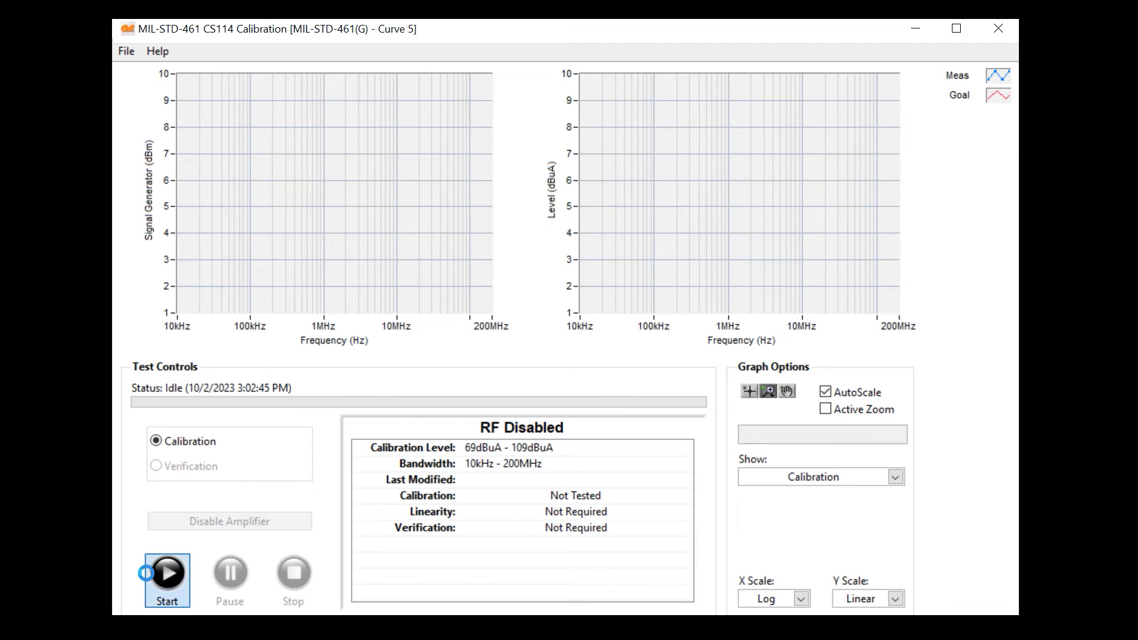
pyautogui.click(167, 572)
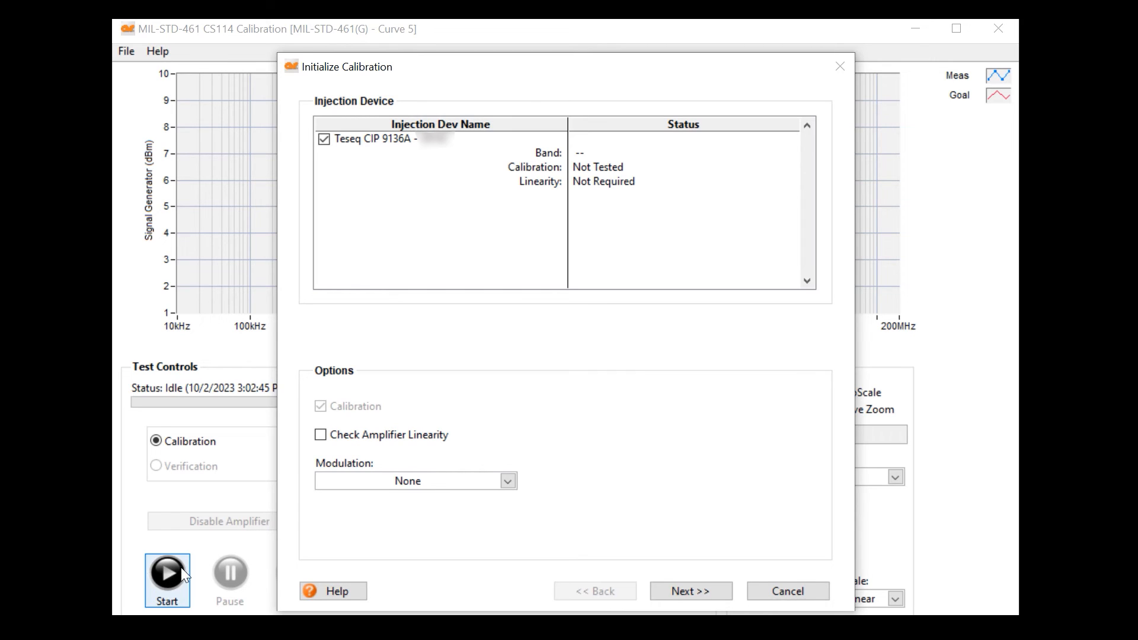
# Advance past the EUT information page and start the 10 kHz, 69 dBuA calibration
pyautogui.click(689, 591)
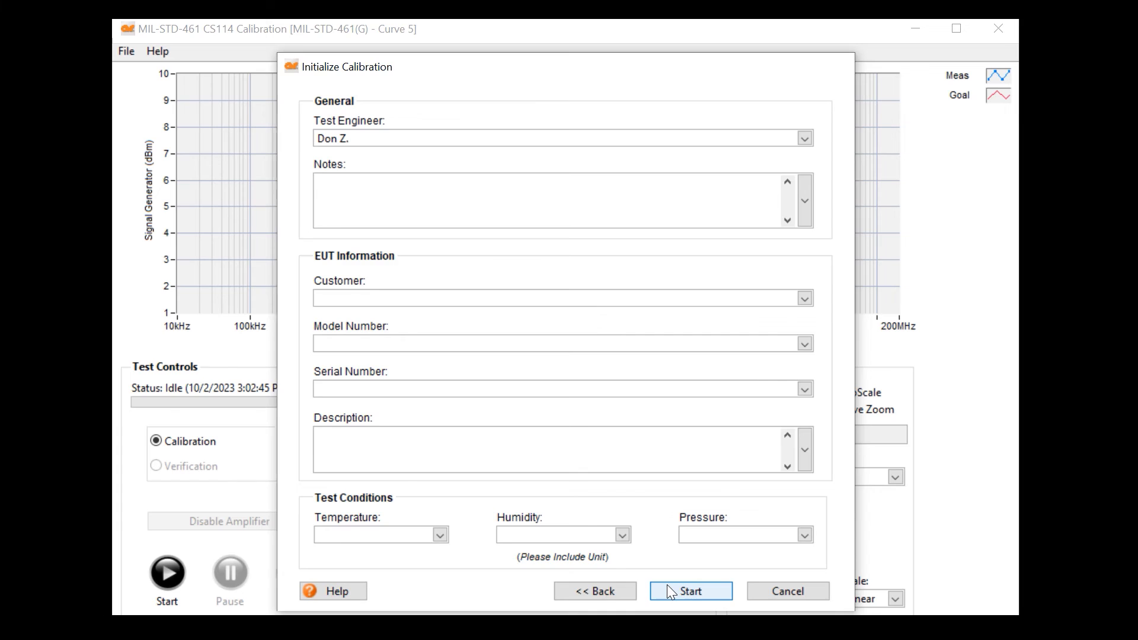
pyautogui.click(689, 591)
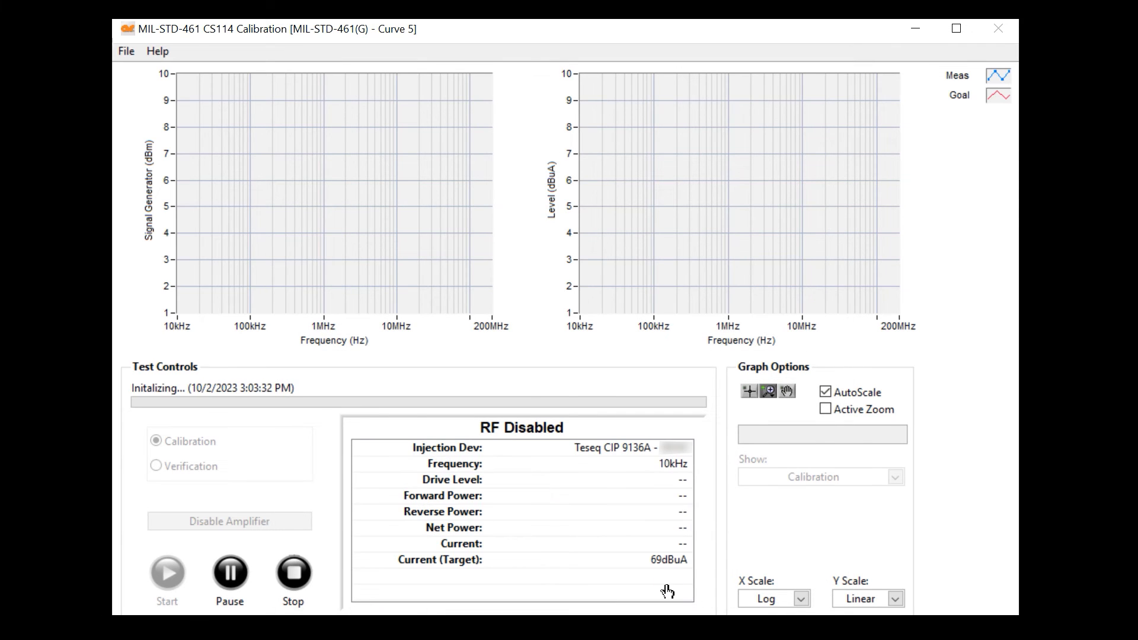
# Bring up the 80 MHz Signal Routing Setup diagram for connection confirmation
pyautogui.click(166, 571)
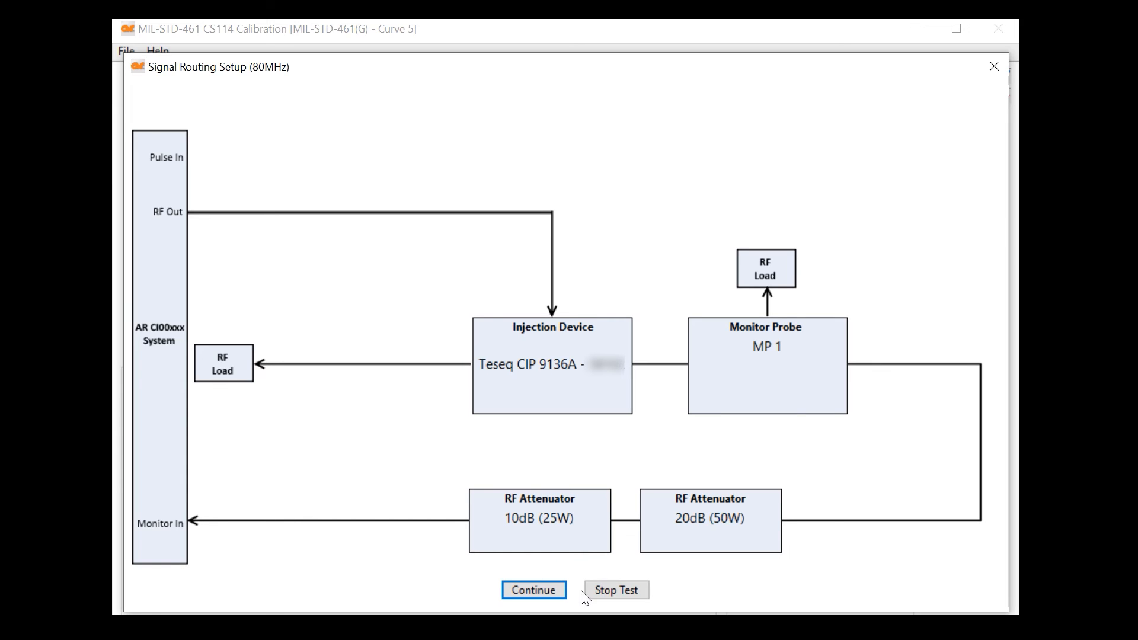
# Confirm the signal routing and skip amplifier warmup so calibration runs with RF
pyautogui.click(533, 589)
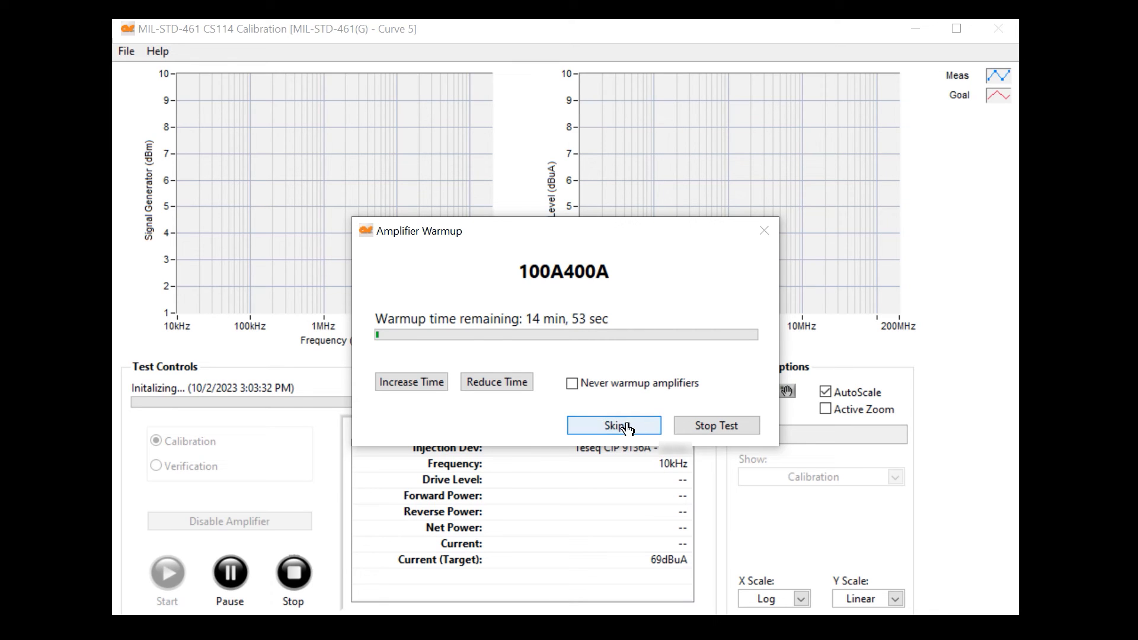
pyautogui.click(612, 425)
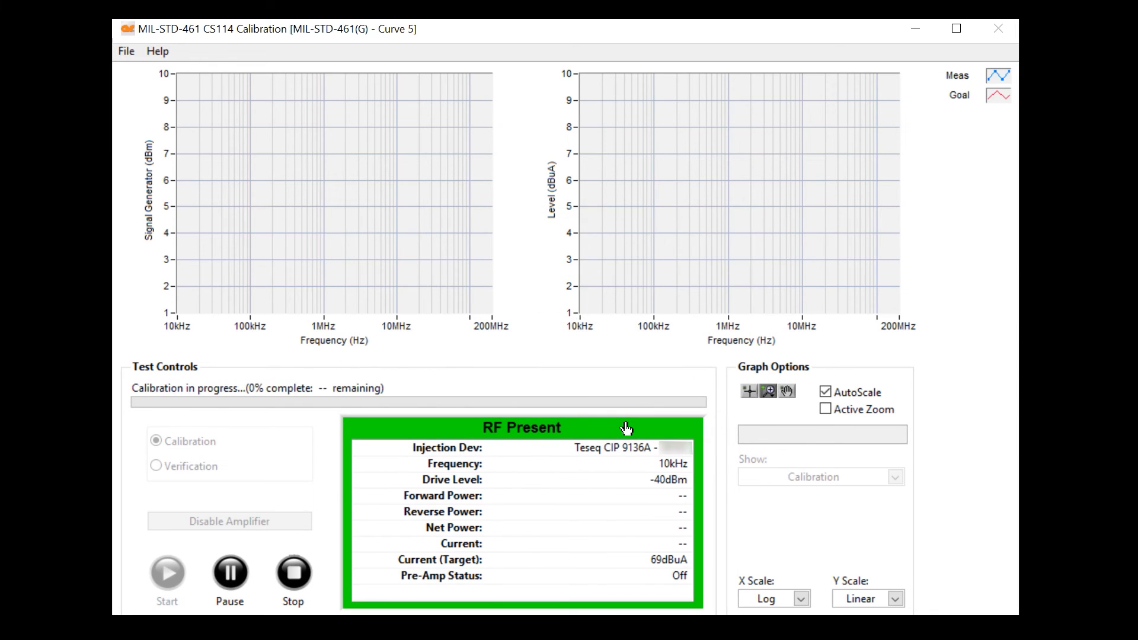